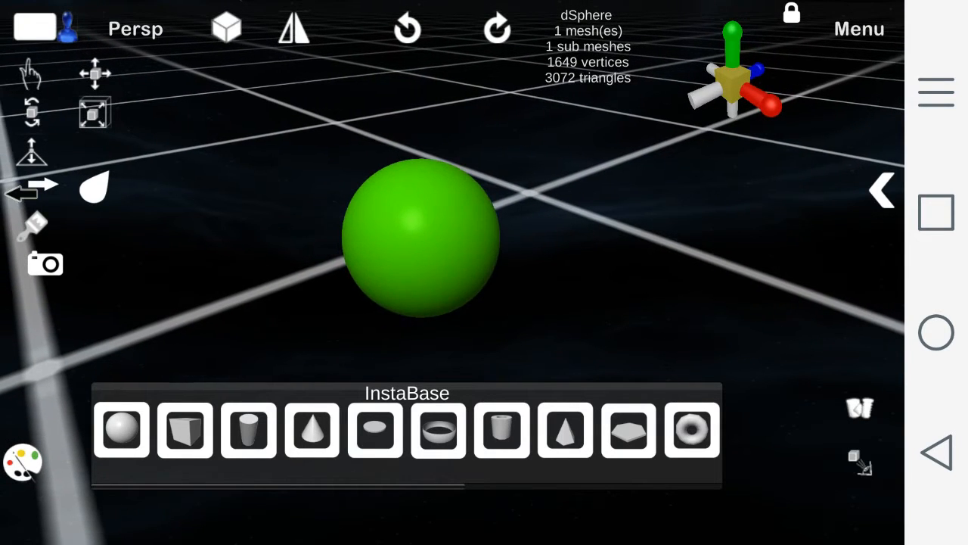
# Clone the green sphere so three identical spheres sit apart in the scene.
pyautogui.click(884, 191)
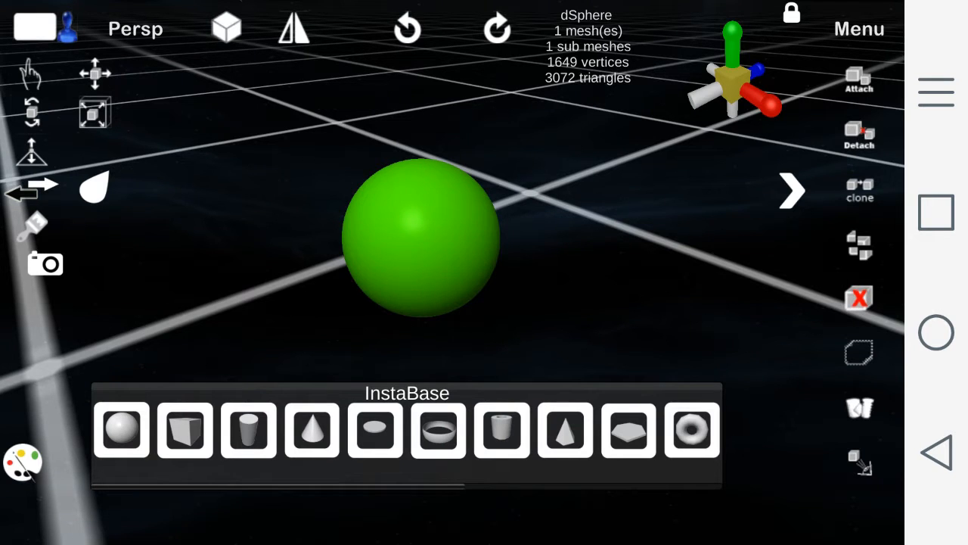
pyautogui.click(690, 430)
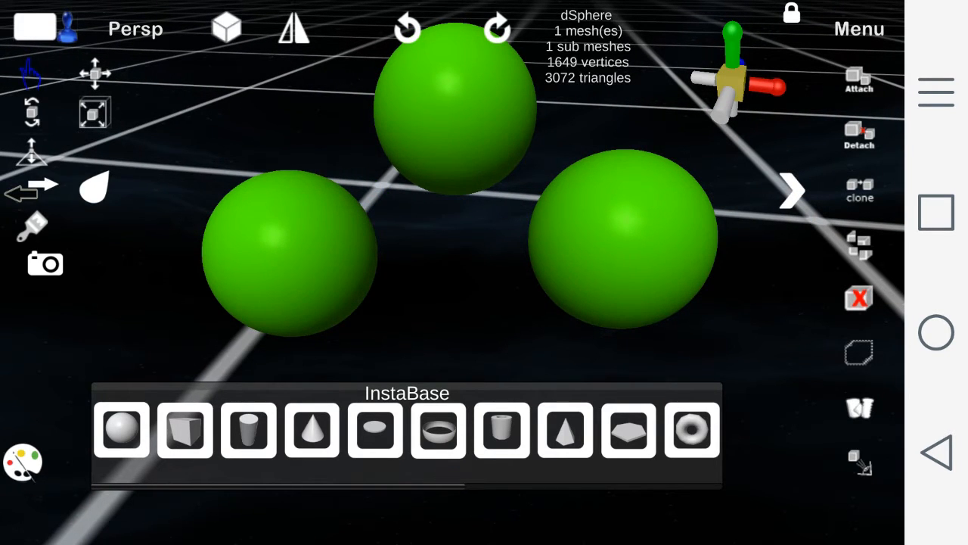
# Recolour the top sphere yellow and the right sphere slate blue, leaving the left green.
pyautogui.click(22, 462)
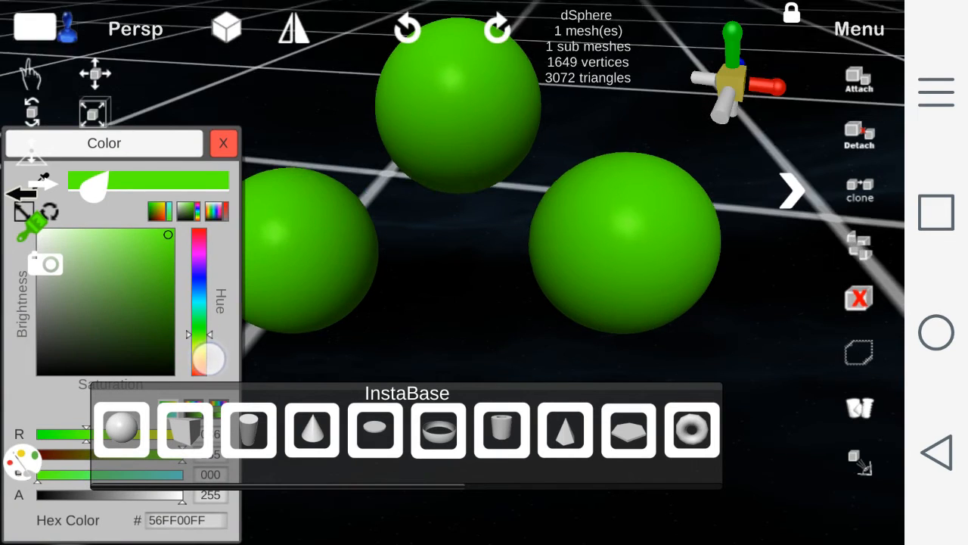
pyautogui.moveTo(200, 333); pyautogui.dragTo(199, 371)
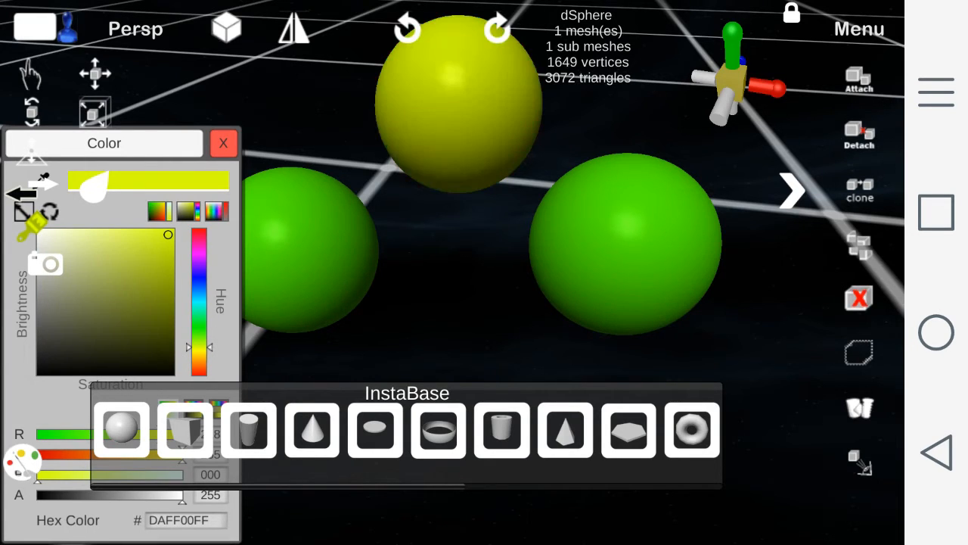
pyautogui.moveTo(200, 348); pyautogui.dragTo(200, 285)
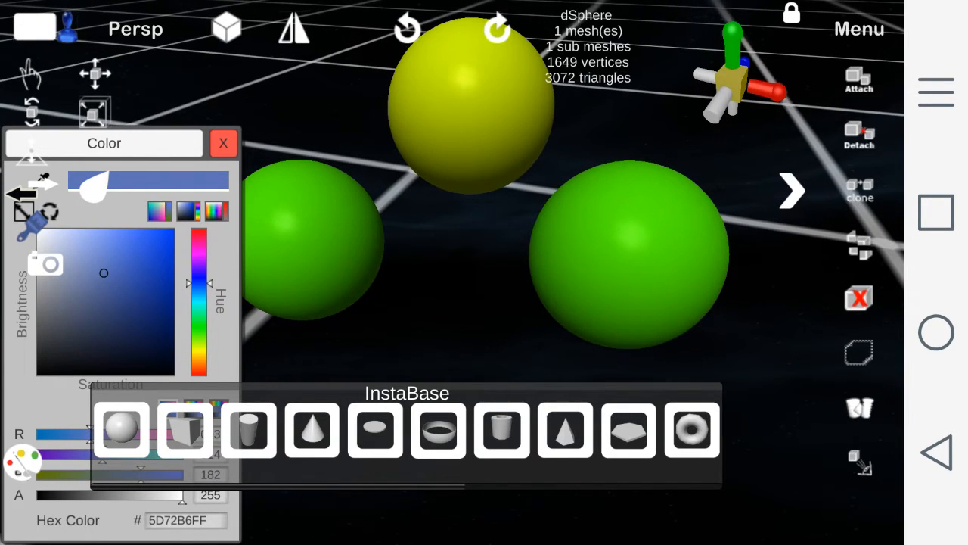
pyautogui.click(224, 142)
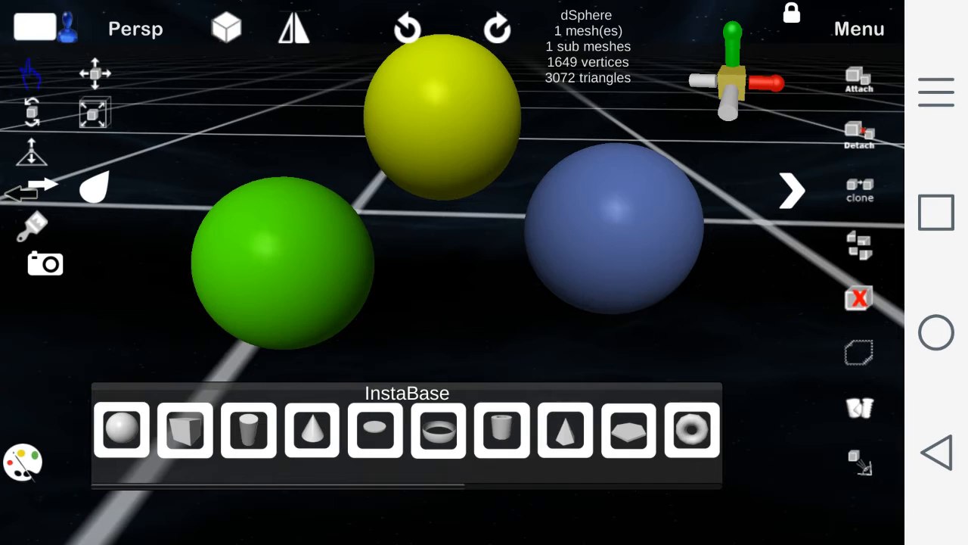
# Reposition the green and yellow spheres, then attach all three to the parent sphere.
pyautogui.moveTo(285, 265); pyautogui.dragTo(254, 174)
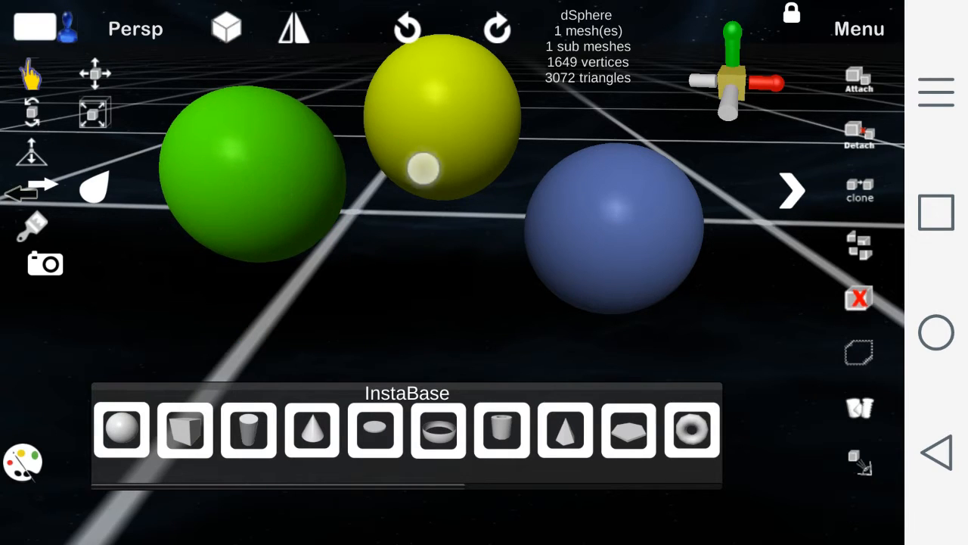
pyautogui.moveTo(441, 118); pyautogui.dragTo(424, 275)
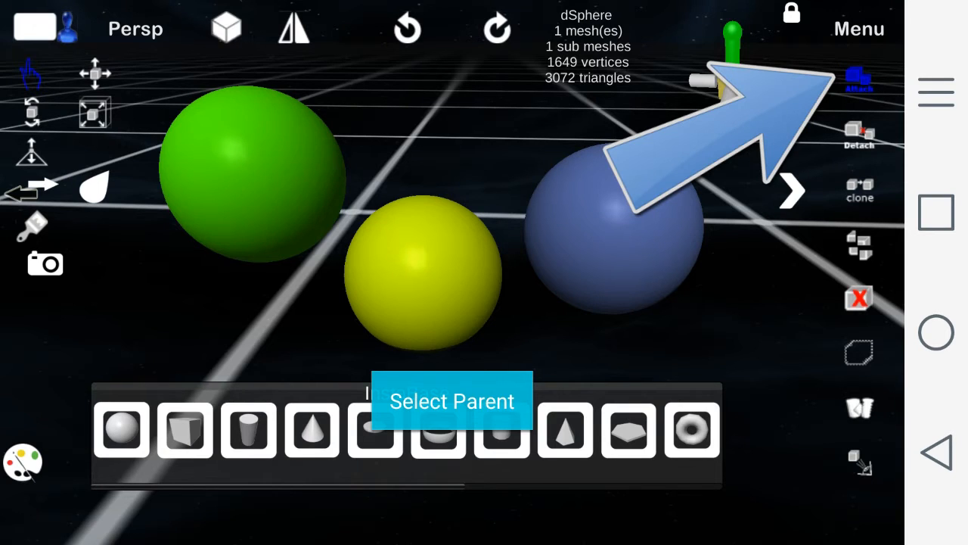
pyautogui.click(859, 79)
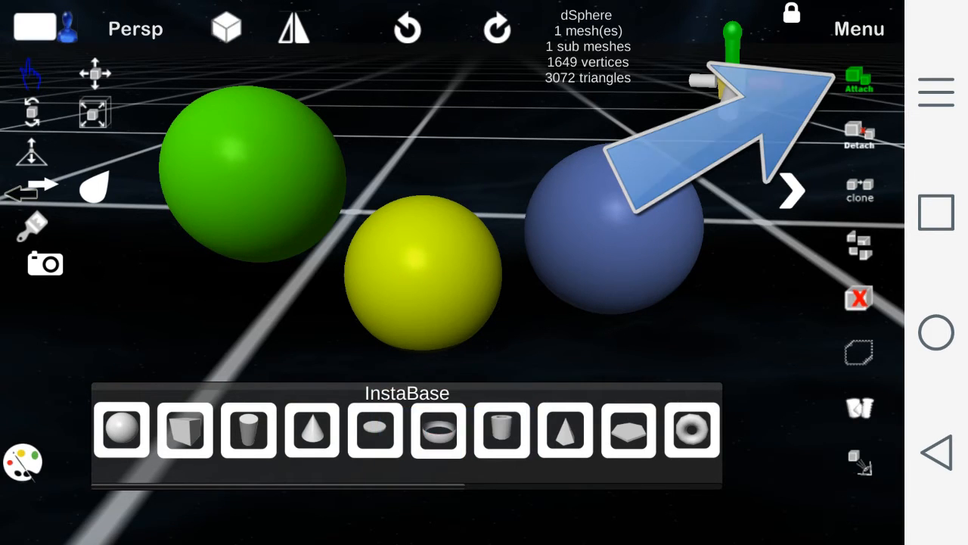
pyautogui.click(859, 76)
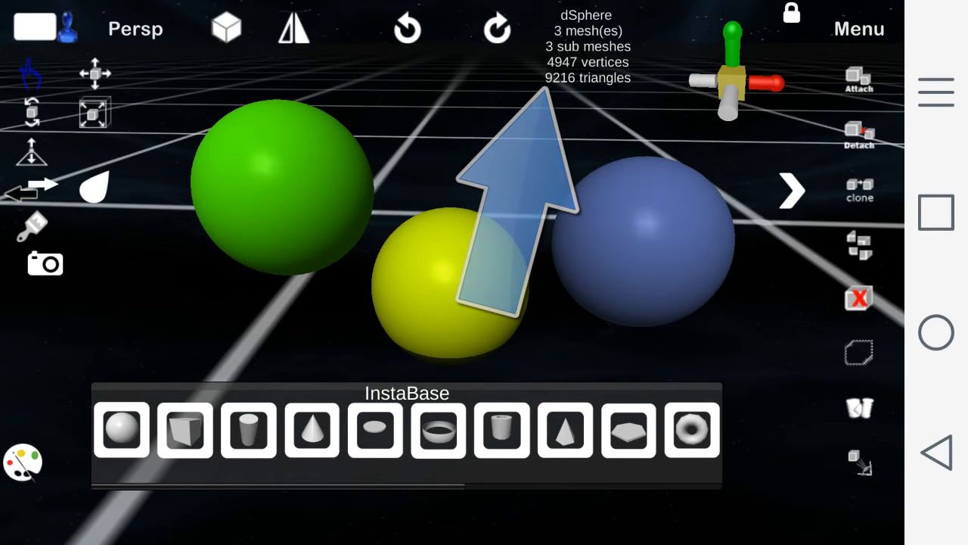
# Detach the spheres back into individual meshes, the middle one turning white.
pyautogui.click(859, 135)
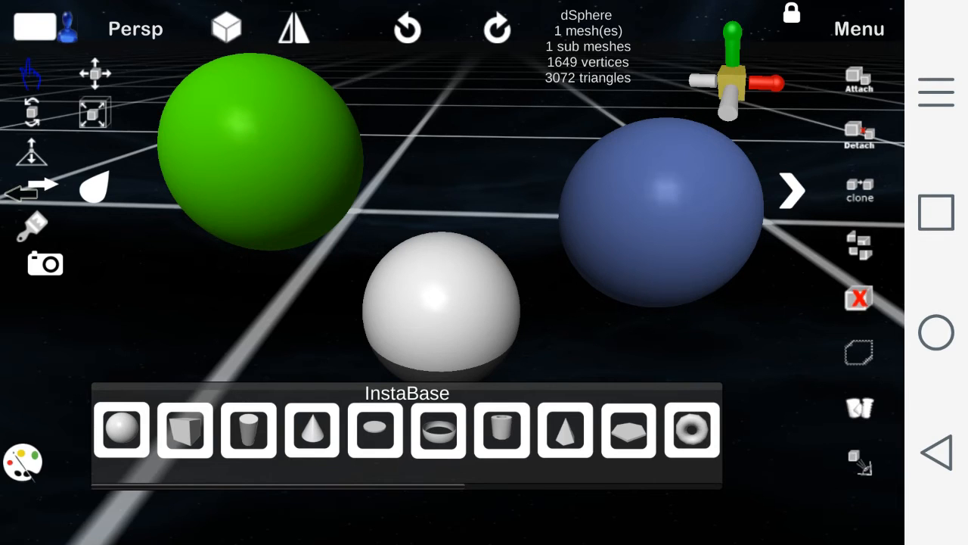
pyautogui.click(859, 297)
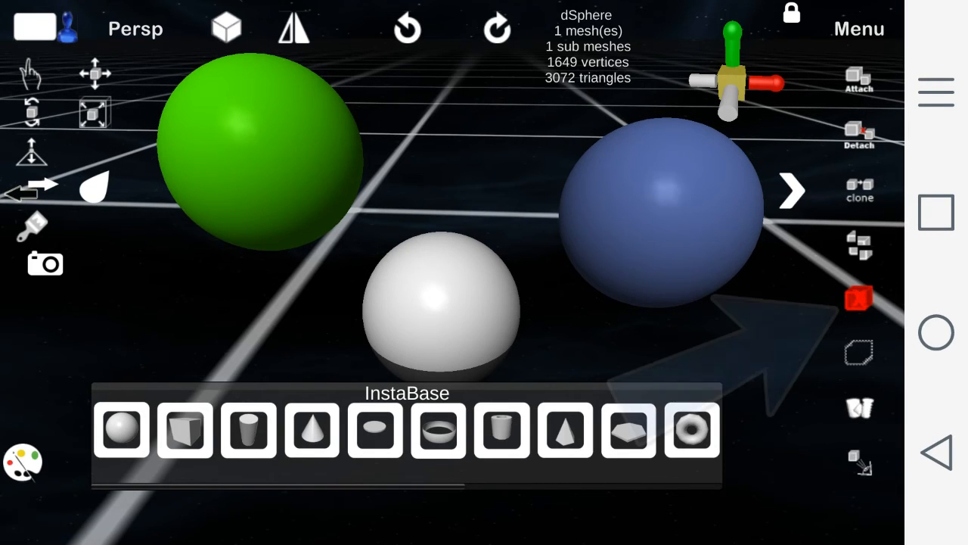
# Delete one sphere, leaving two white spheres with the left one frozen.
pyautogui.click(859, 297)
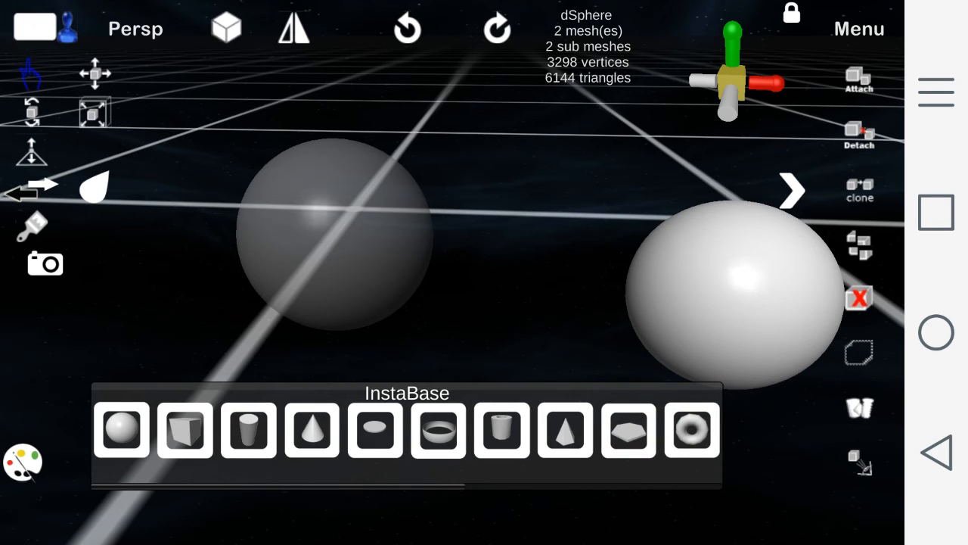
# Add a cylinder sunk into the top of the frozen left sphere.
pyautogui.click(248, 430)
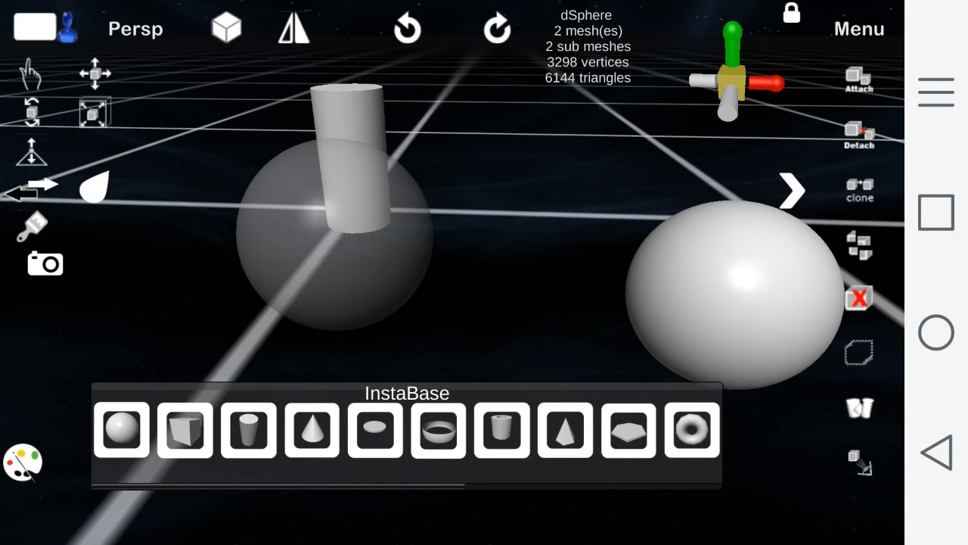
# Unfreeze all objects via the menu and select the now-solid left sphere.
pyautogui.click(860, 28)
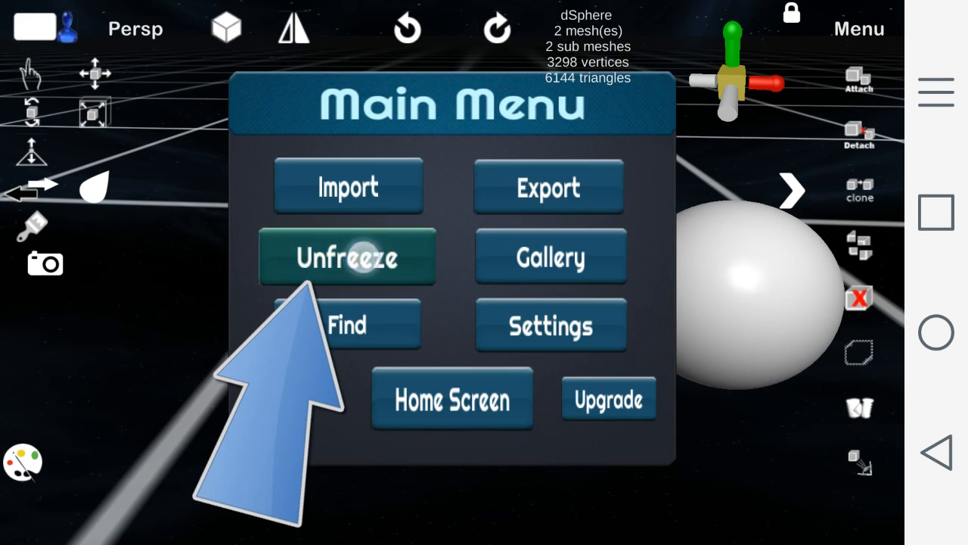
pyautogui.click(348, 257)
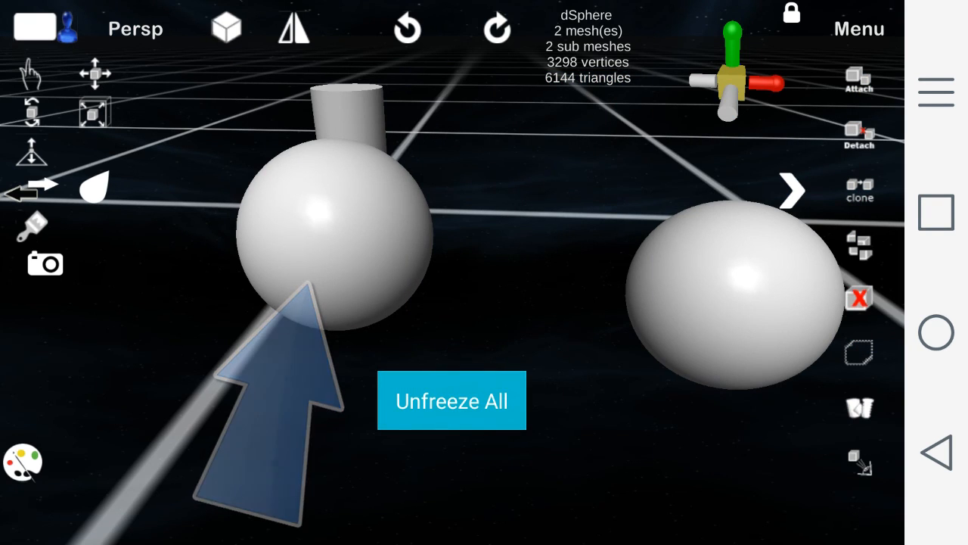
pyautogui.click(451, 399)
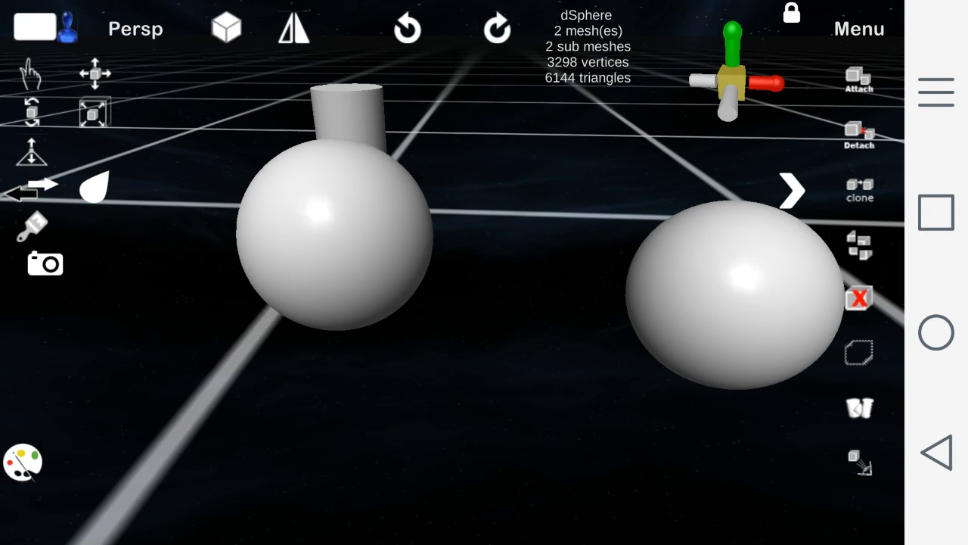
pyautogui.click(305, 223)
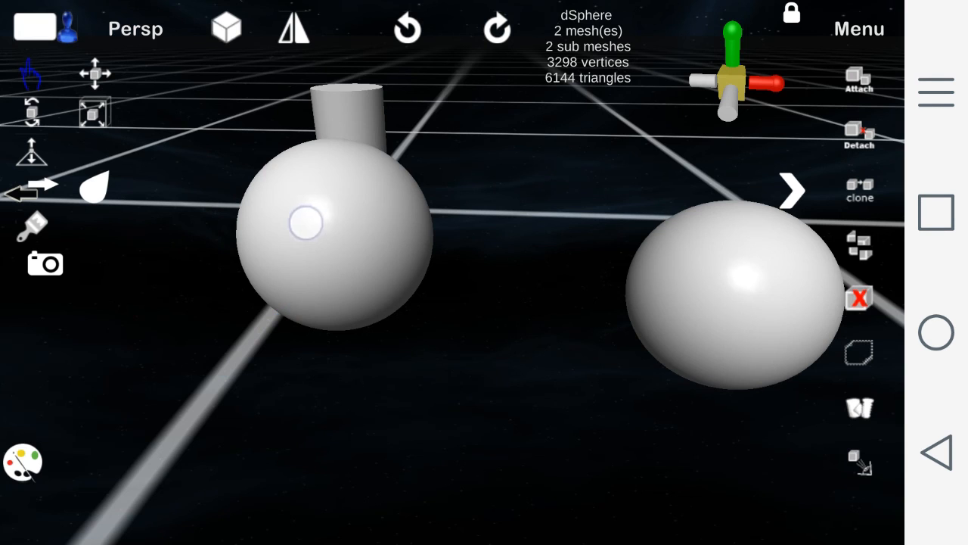